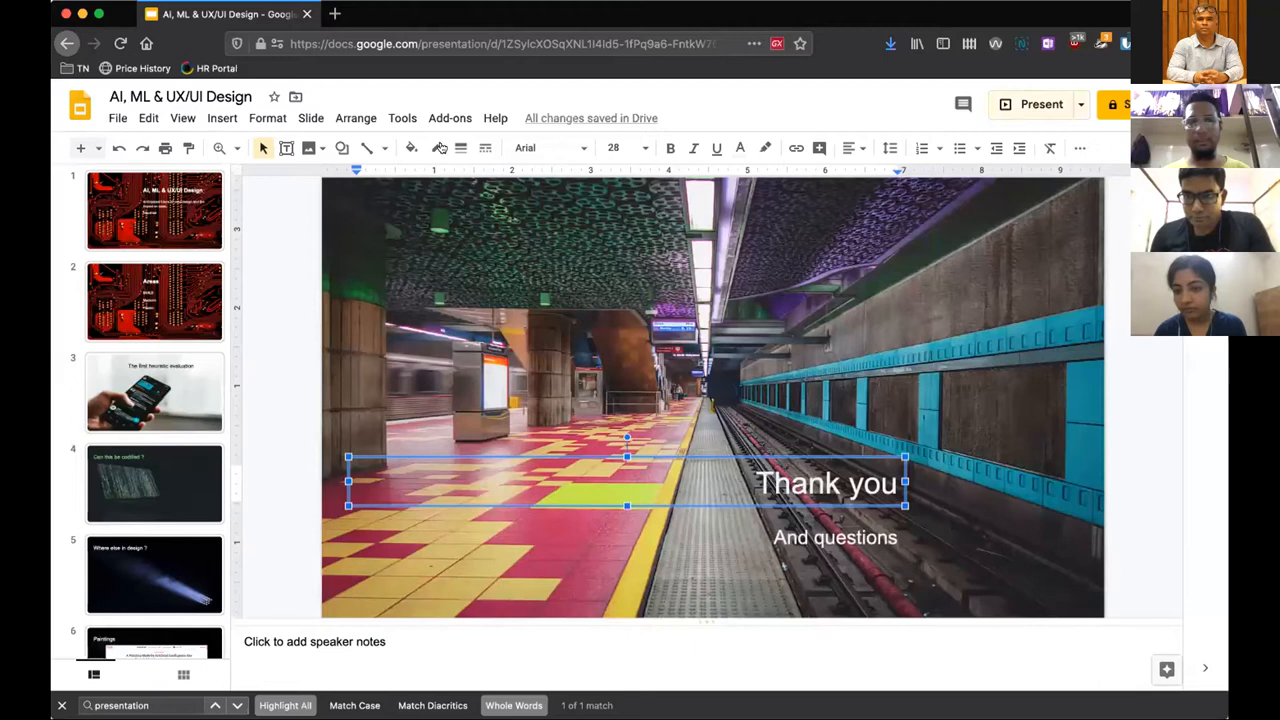
# Select the first slide thumbnail to show the 'AI, ML & UX/UI Design' title slide.
pyautogui.click(154, 209)
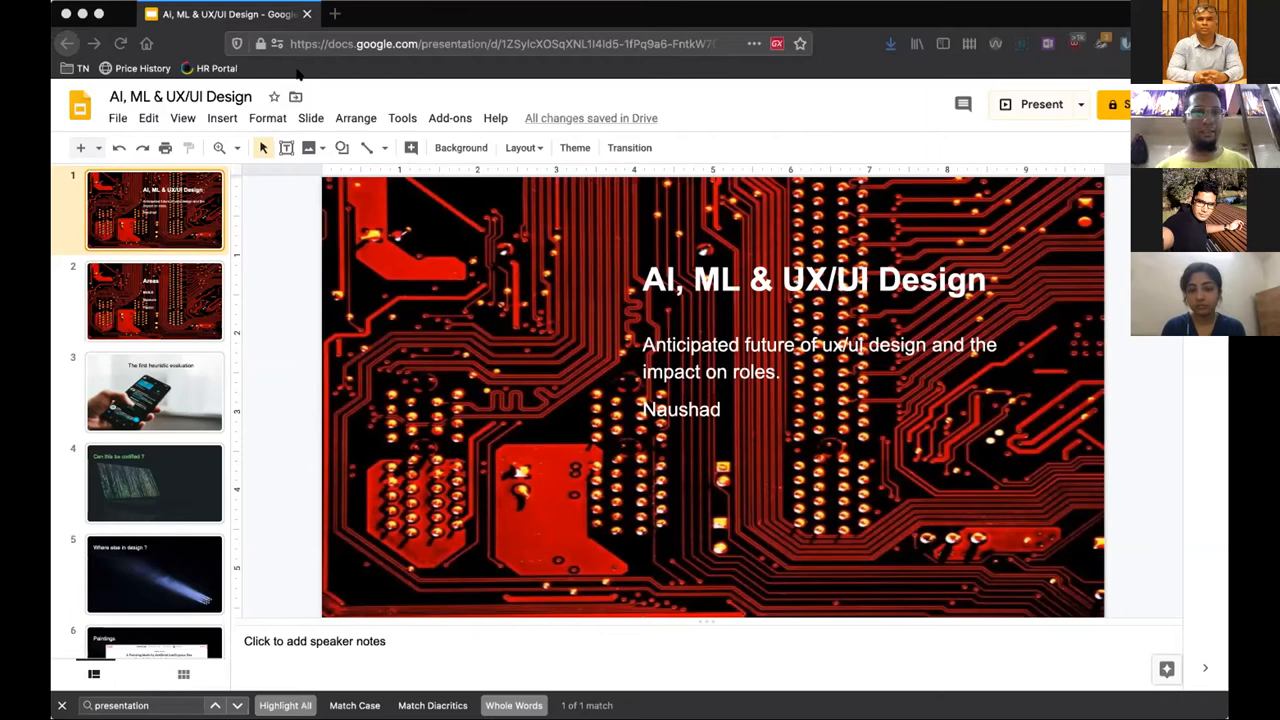
pyautogui.click(1040, 104)
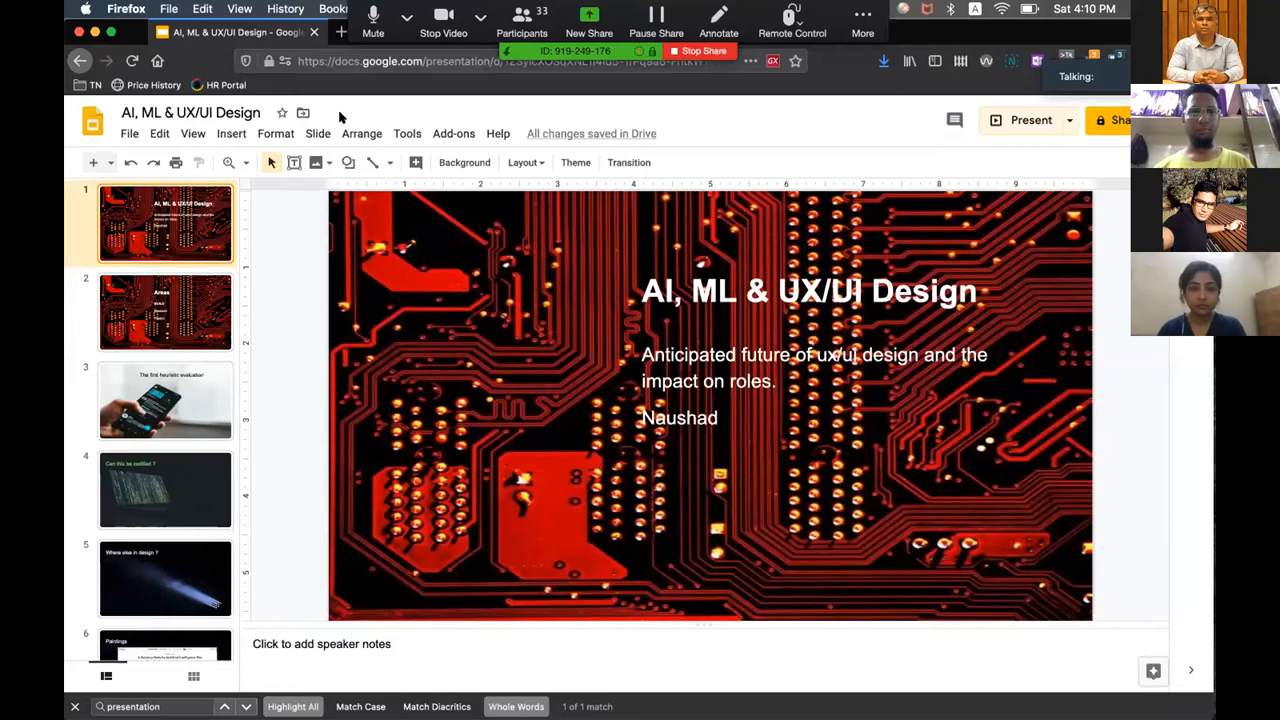
pyautogui.click(1031, 120)
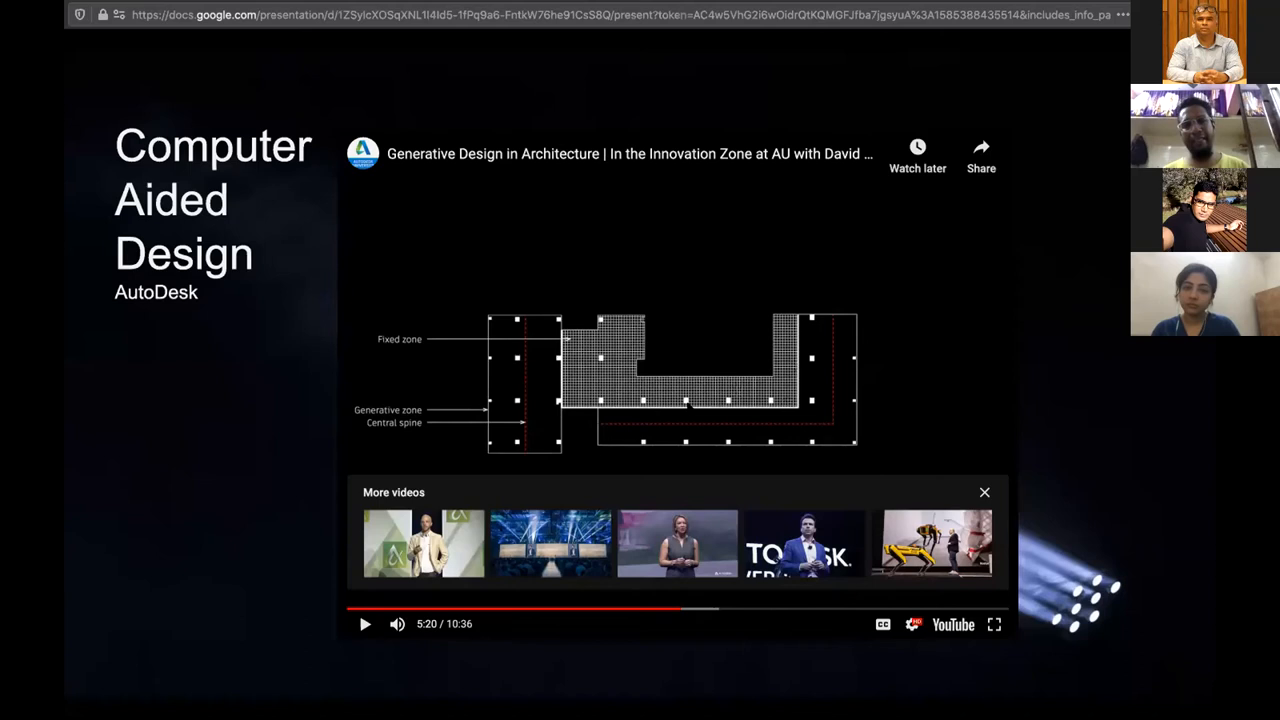
# Click the embedded AutoDesk generative design video on the Computer Aided Design slide.
pyautogui.click(984, 492)
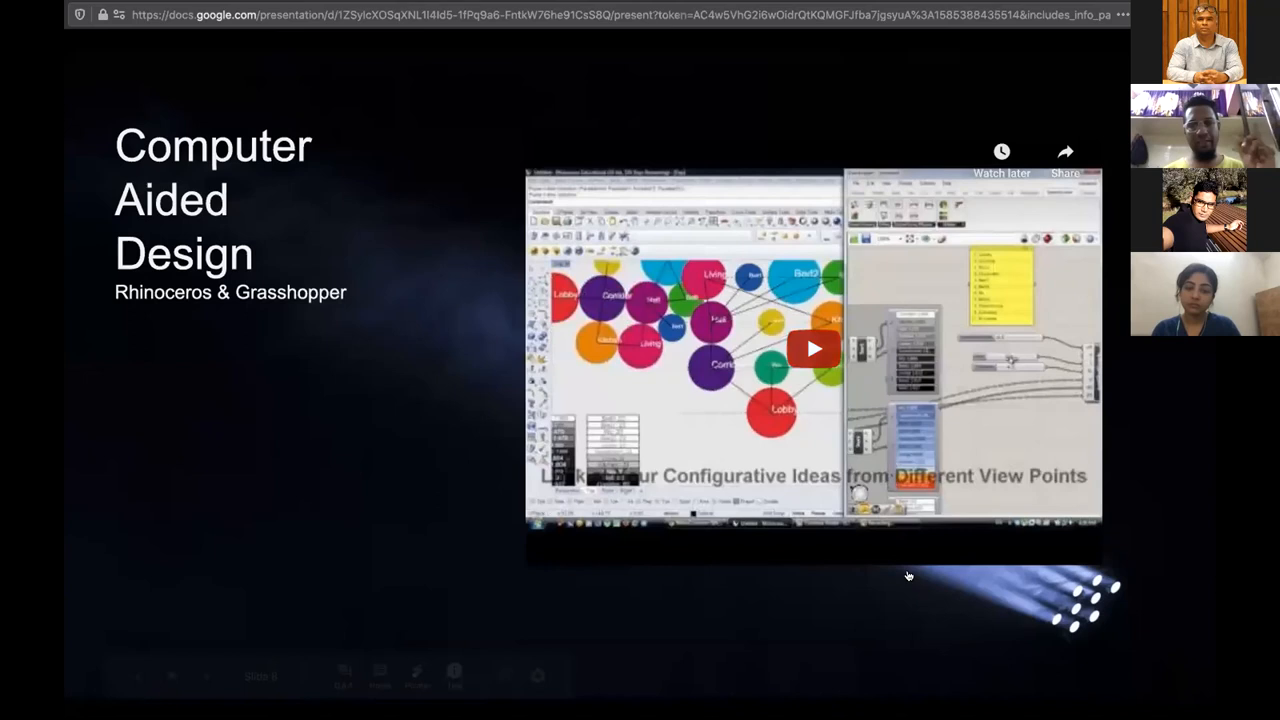
# Play the Space Syntax video on slide 8 briefly, then pause it at 1:58.
pyautogui.click(813, 348)
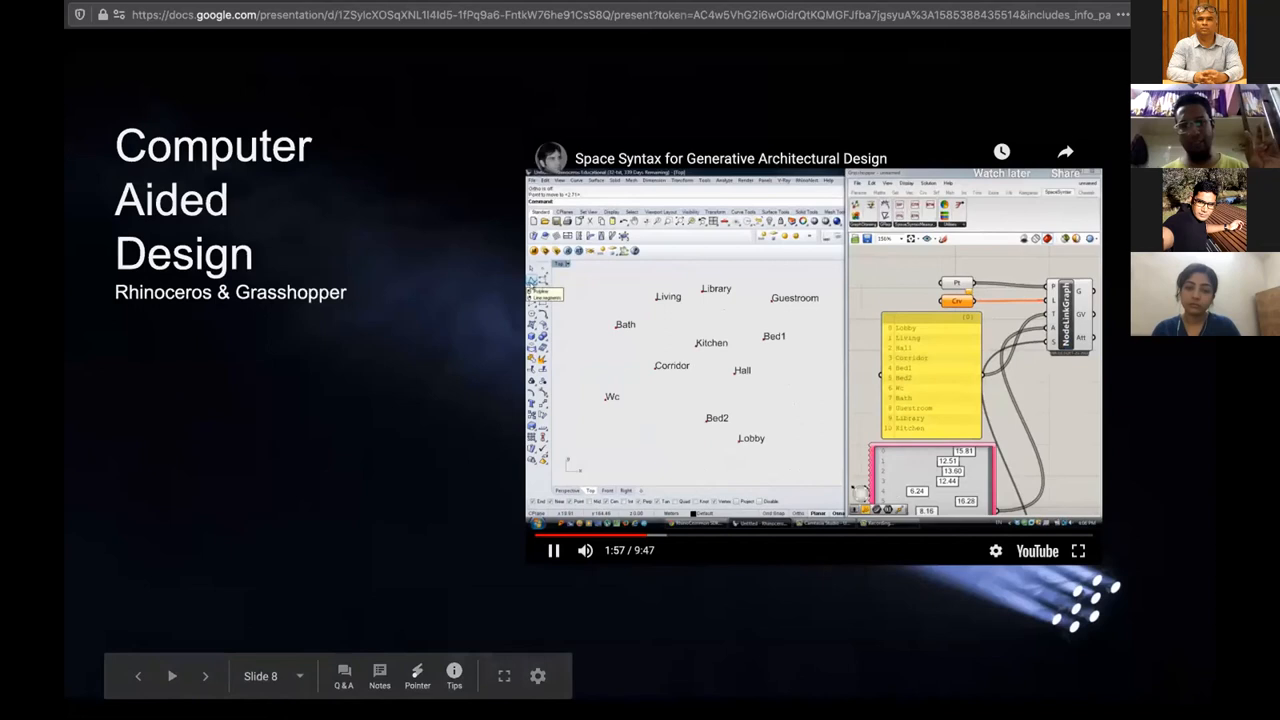
pyautogui.click(554, 550)
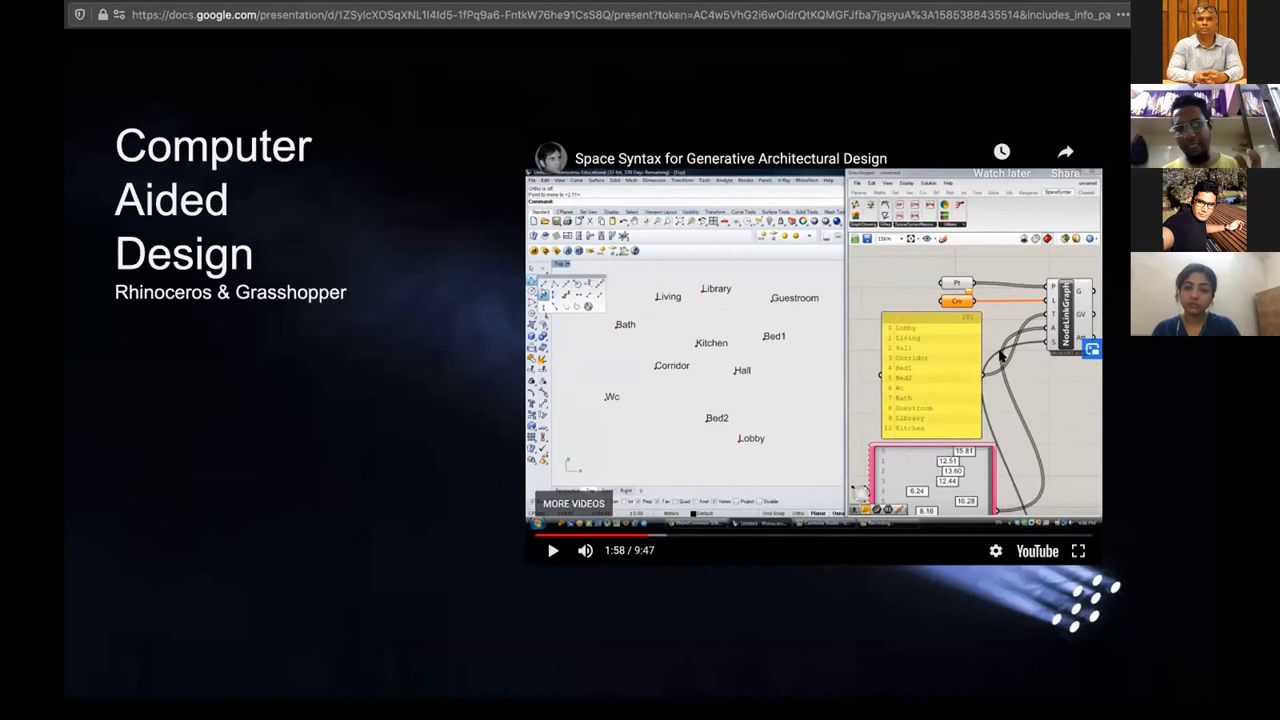
pyautogui.moveTo(458, 381)
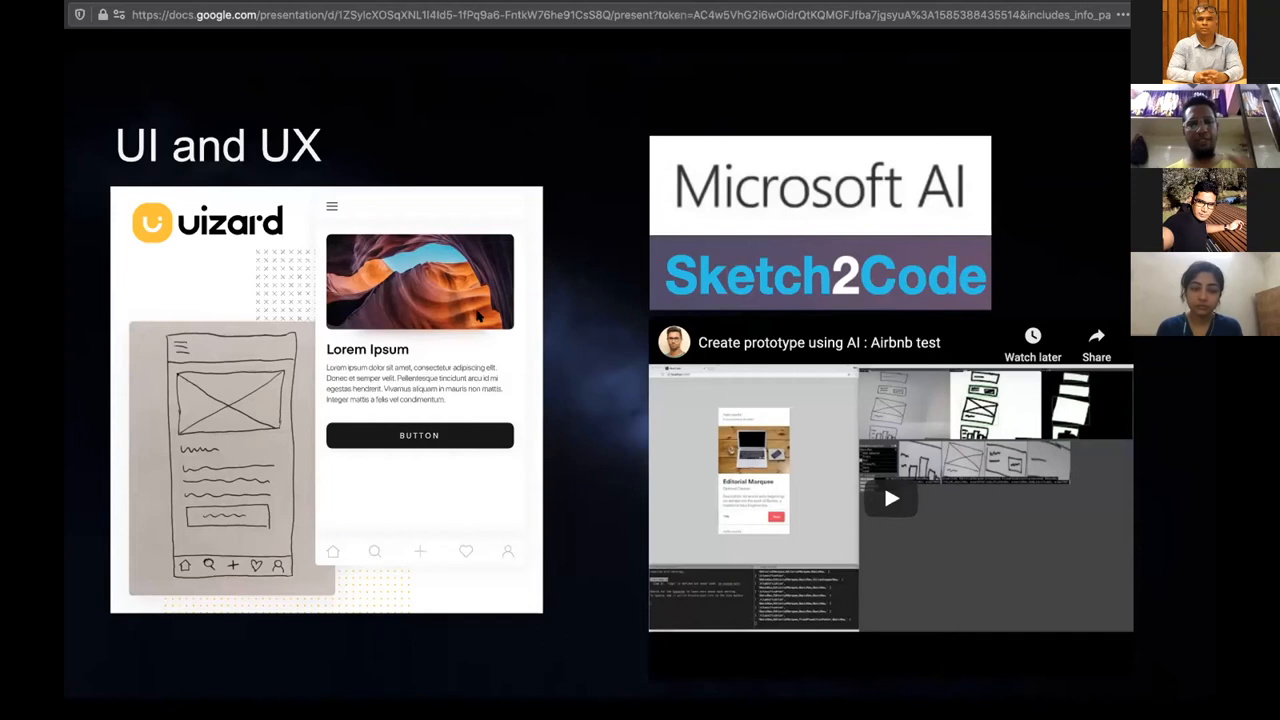
pyautogui.moveTo(405, 357)
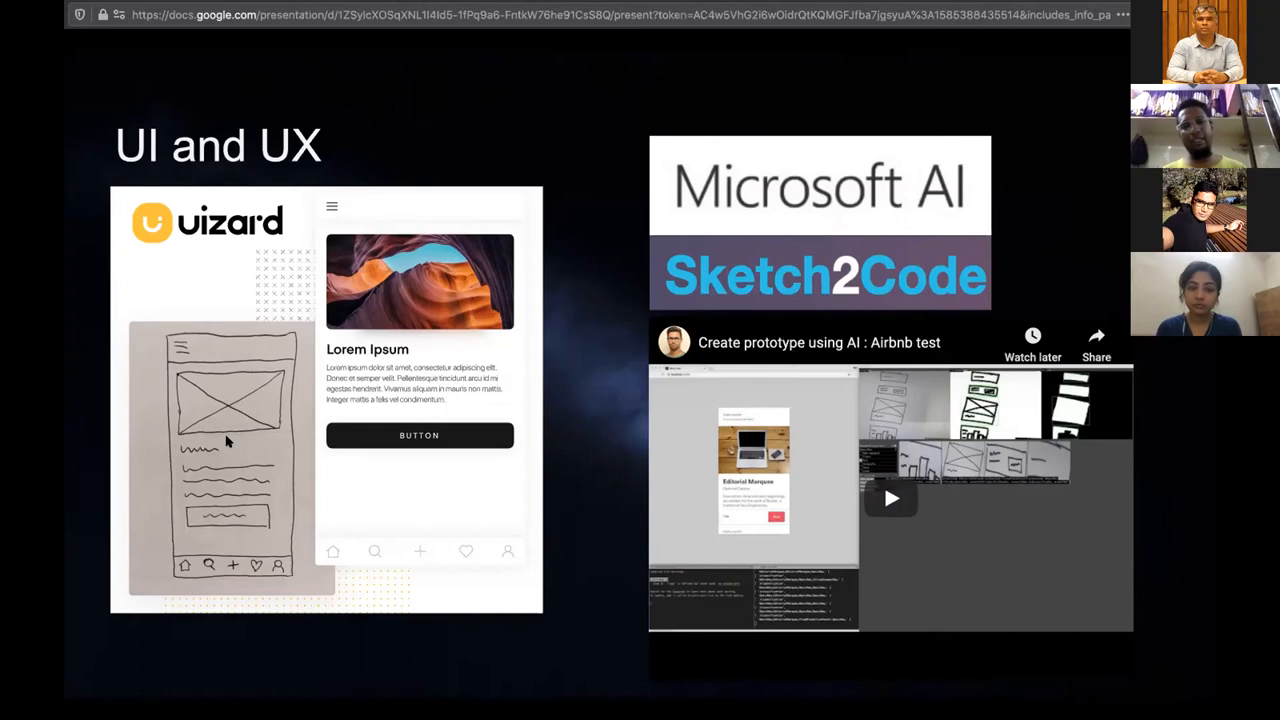
pyautogui.moveTo(202, 291)
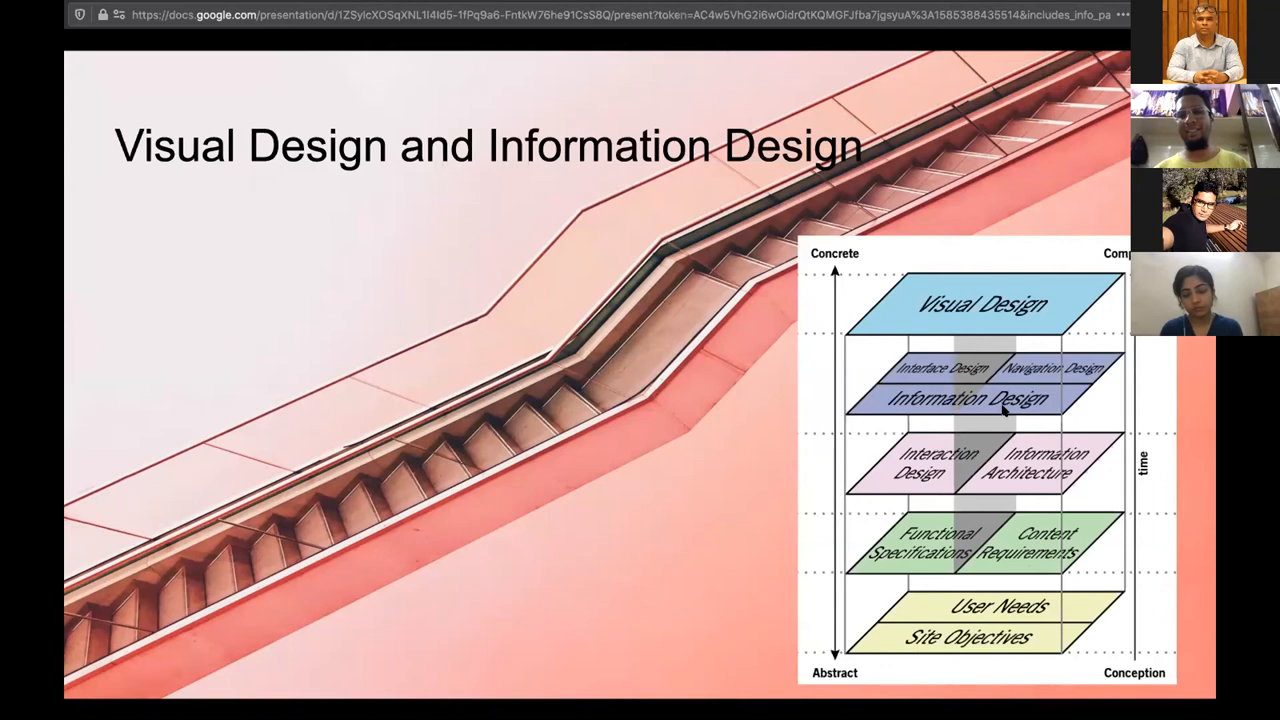
pyautogui.moveTo(990, 490)
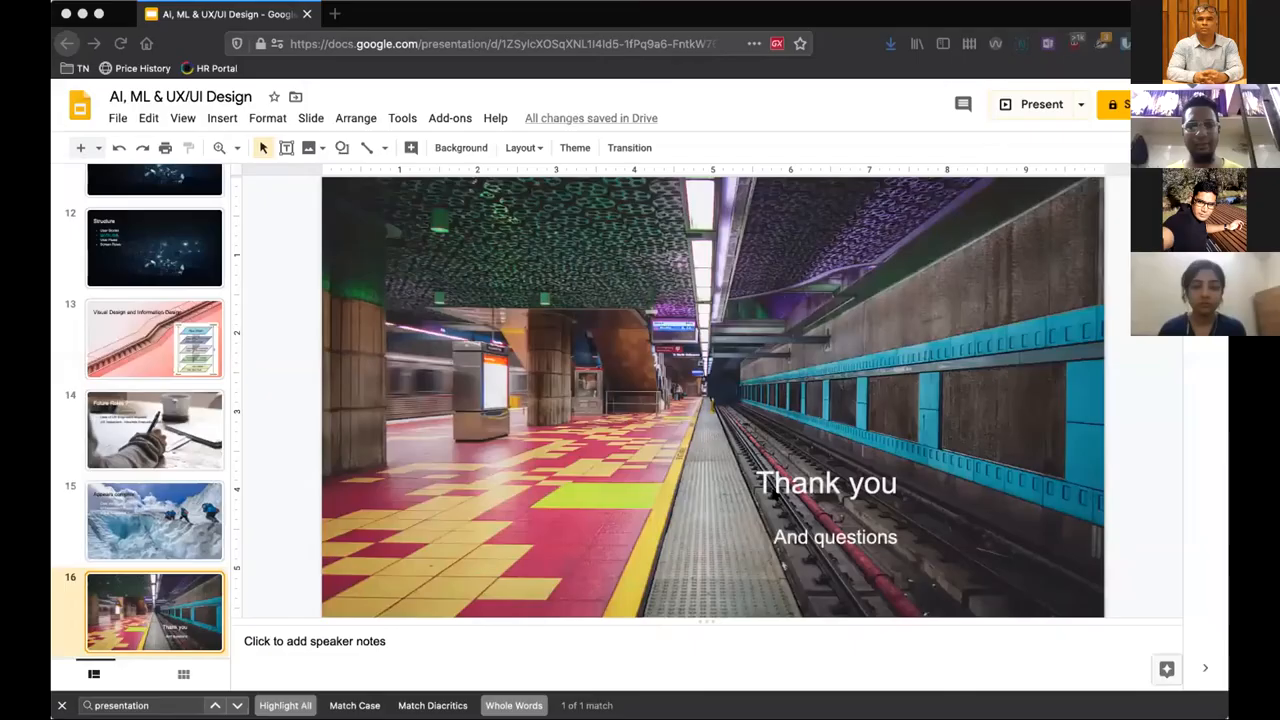
pyautogui.moveTo(725, 363)
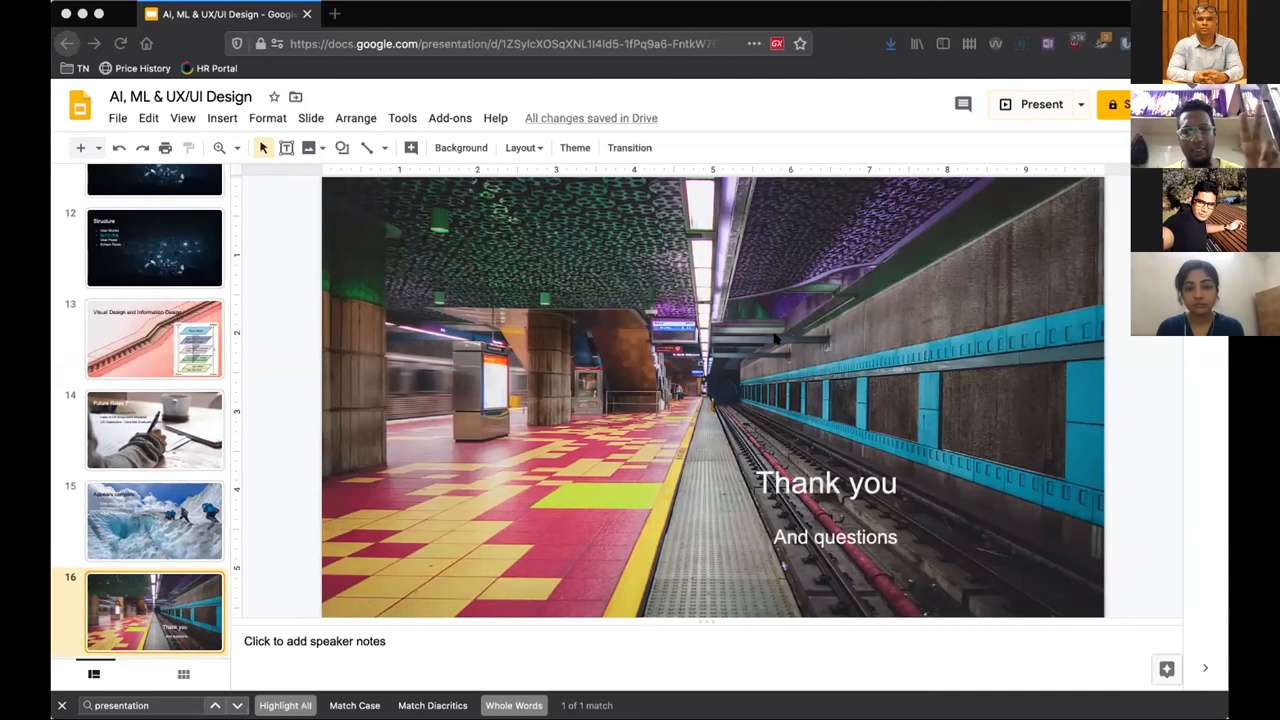
pyautogui.moveTo(700, 340)
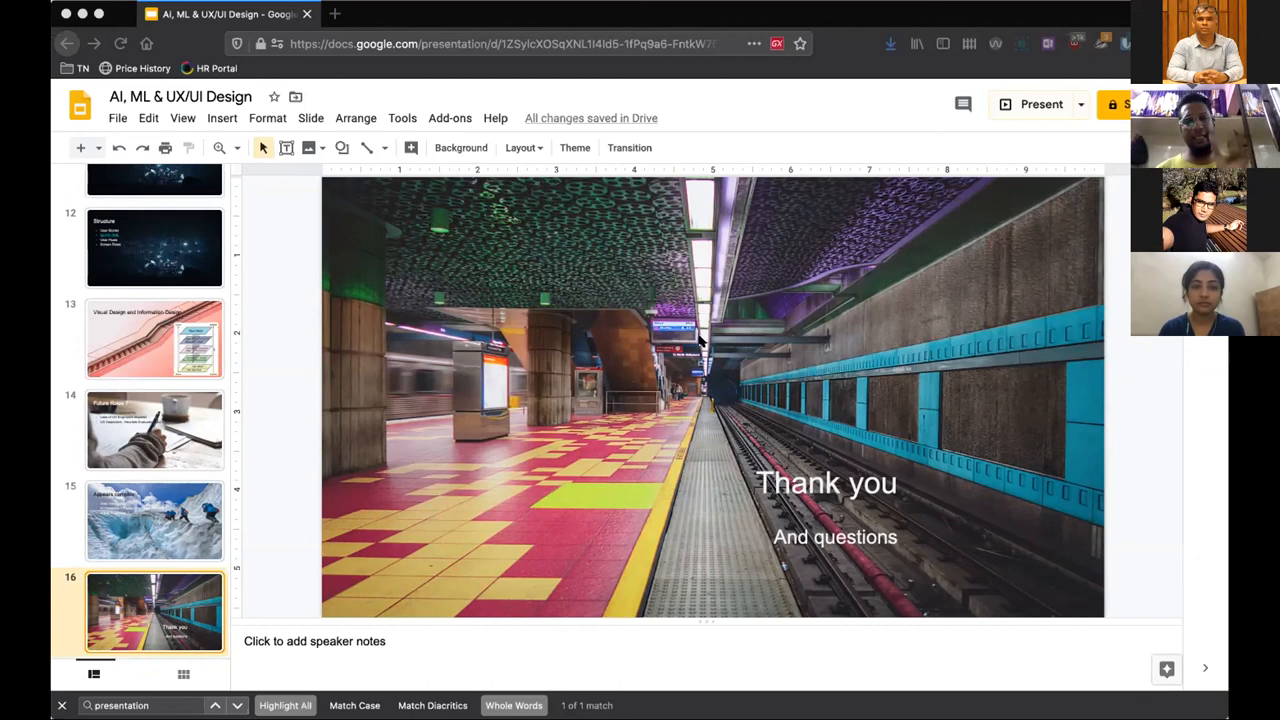
pyautogui.moveTo(925, 492)
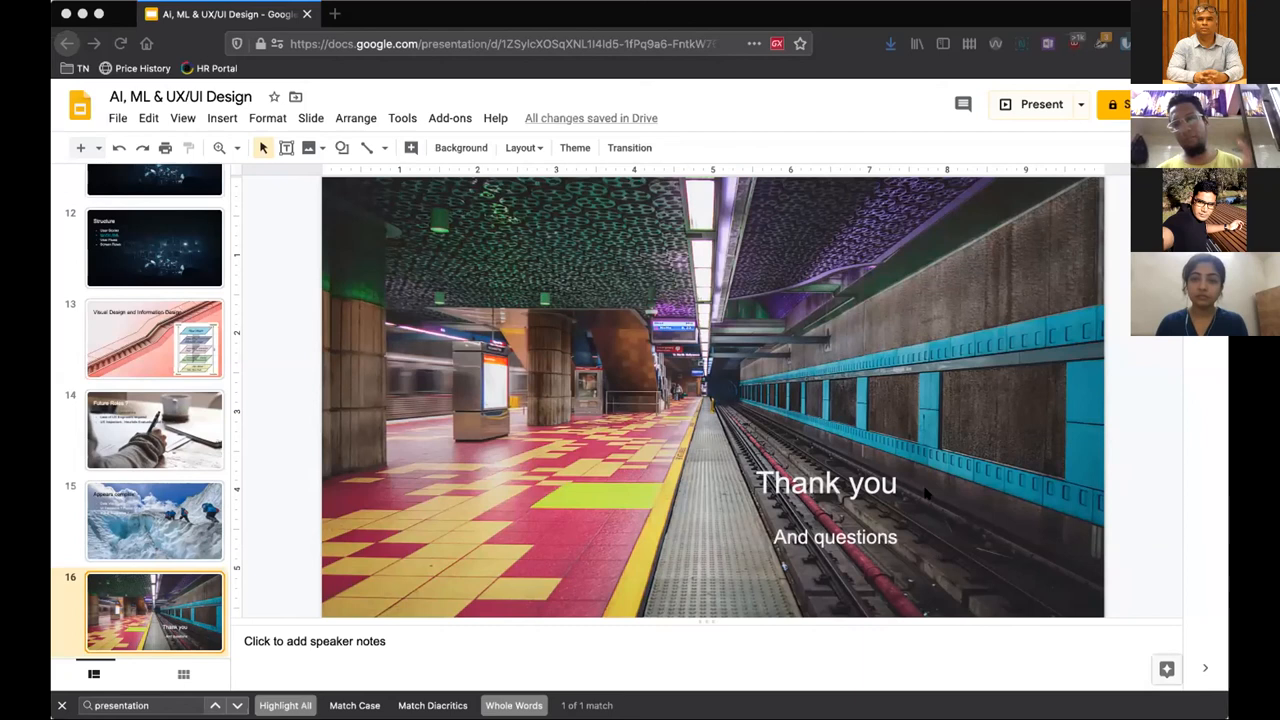
pyautogui.moveTo(938, 388)
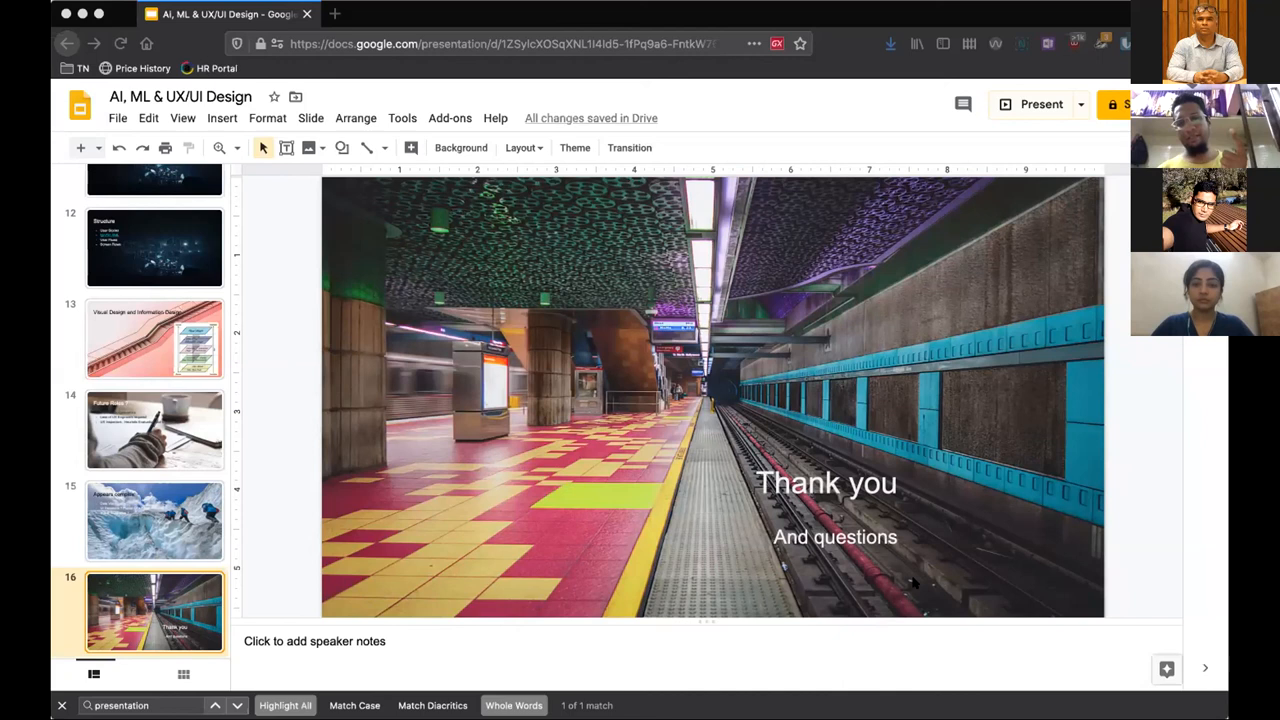
pyautogui.moveTo(1063, 642)
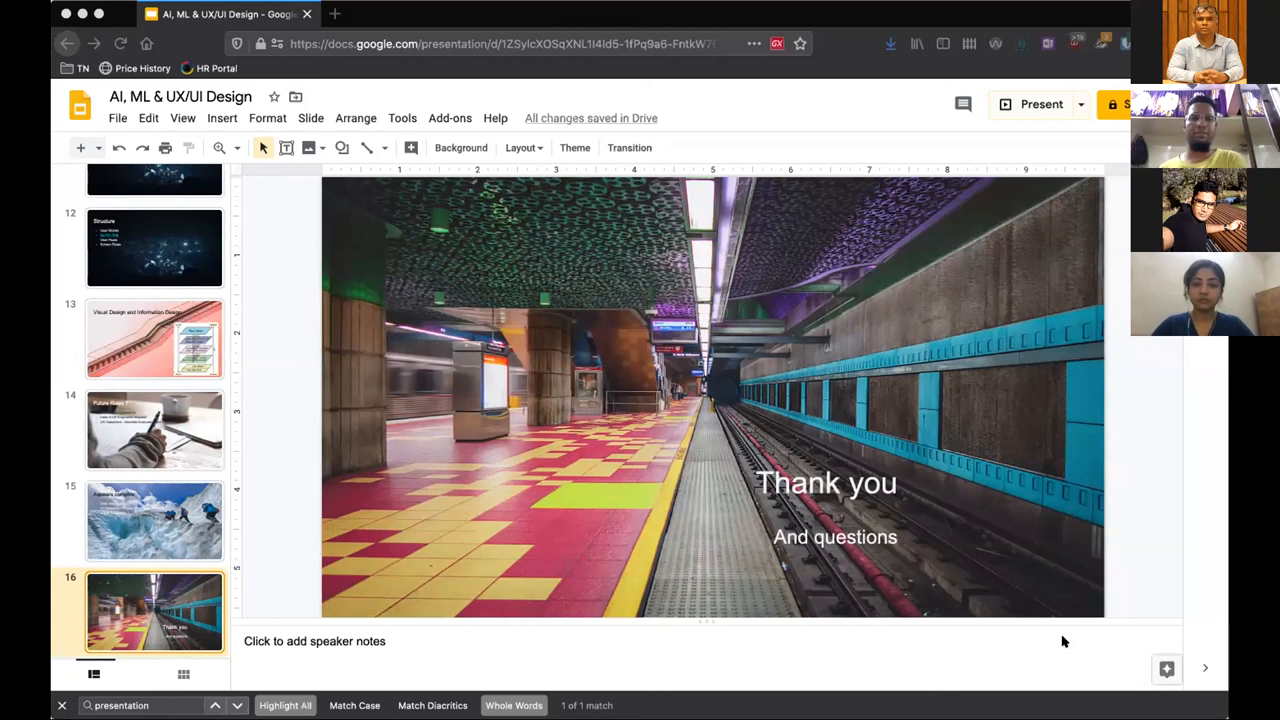